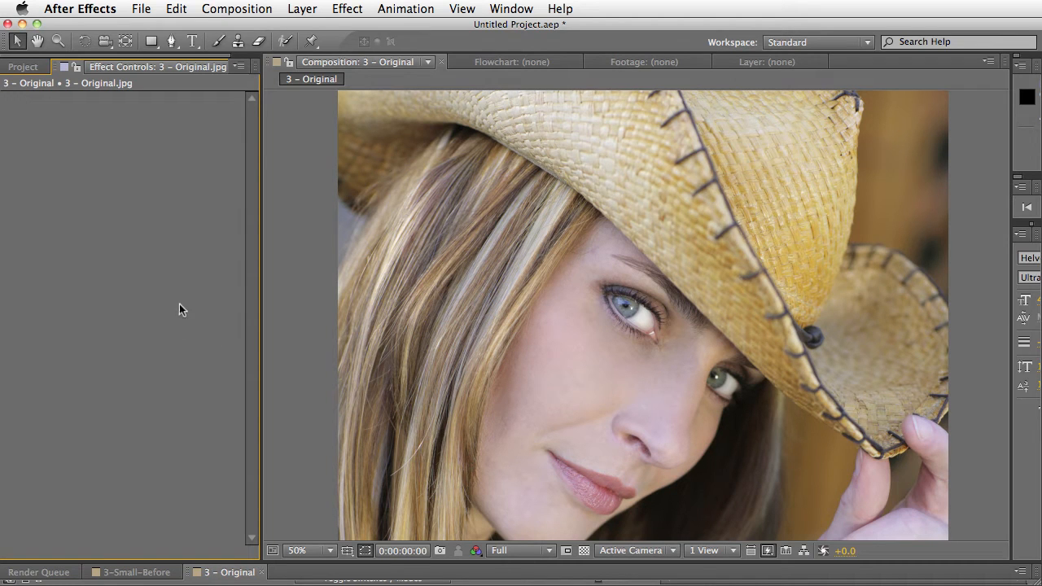
mouse_move(177, 329)
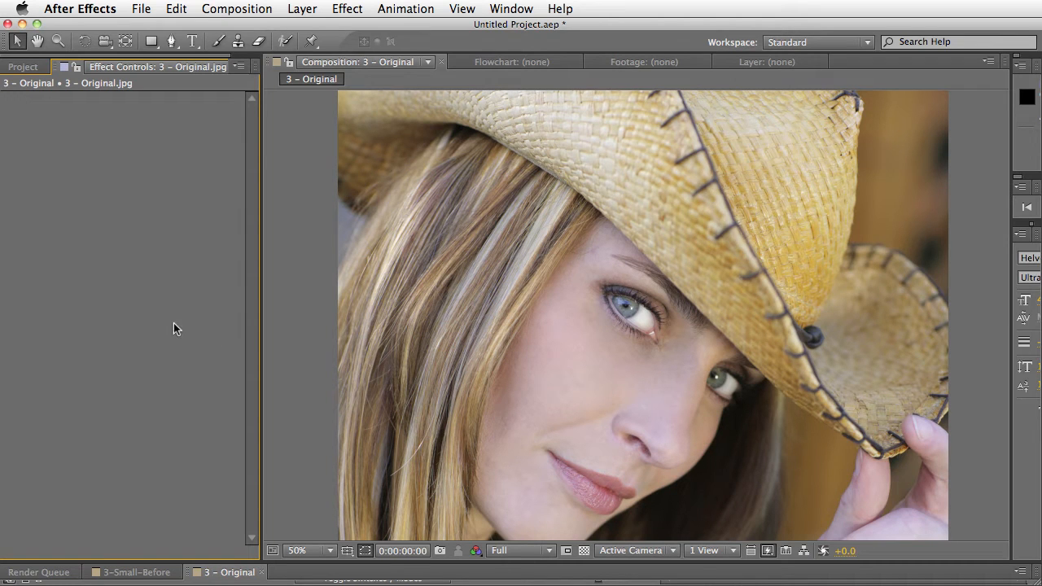
mouse_move(166, 342)
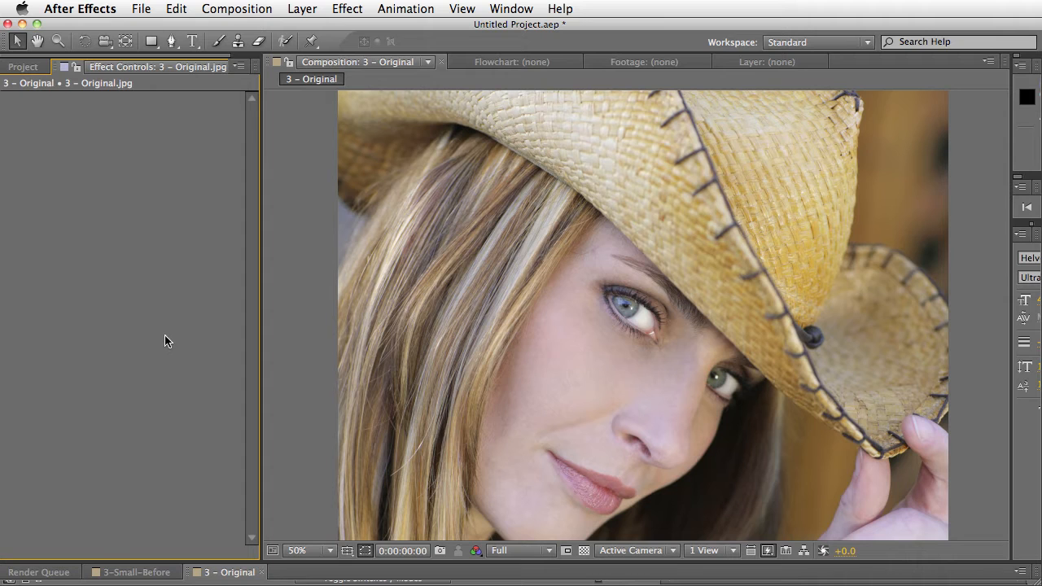
mouse_move(179, 352)
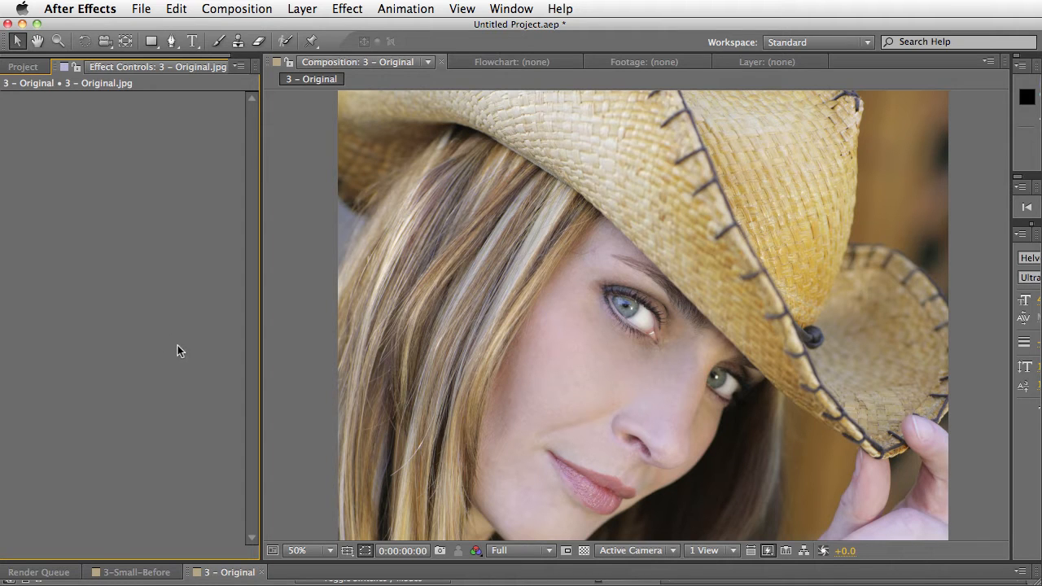
mouse_move(169, 349)
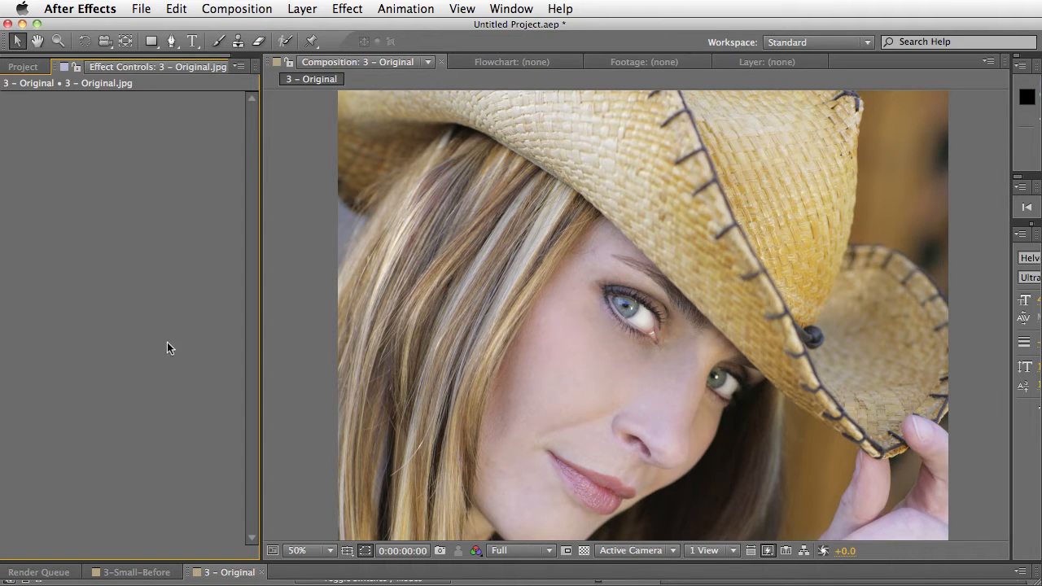
mouse_move(182, 319)
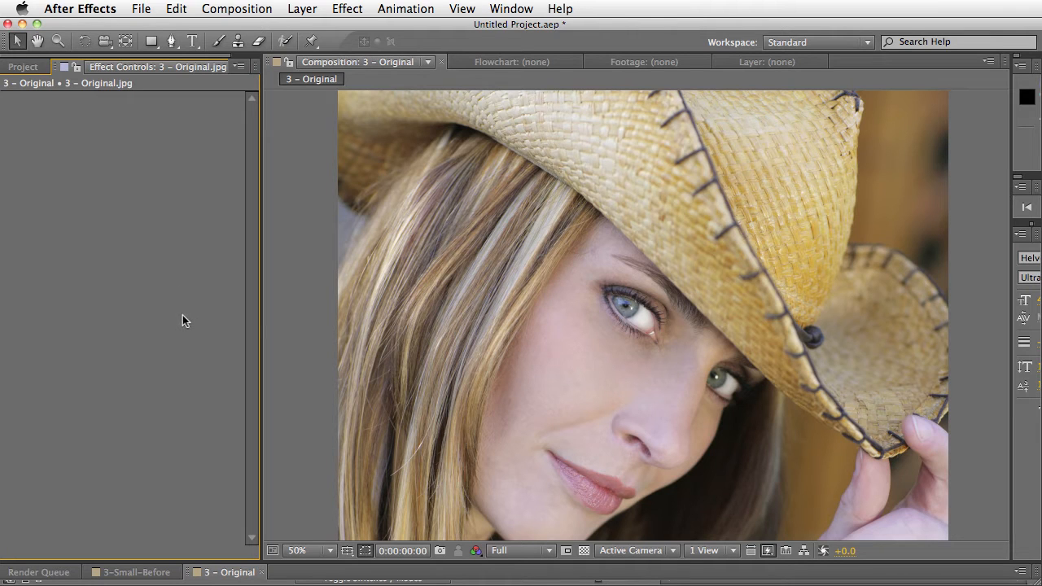
mouse_move(179, 356)
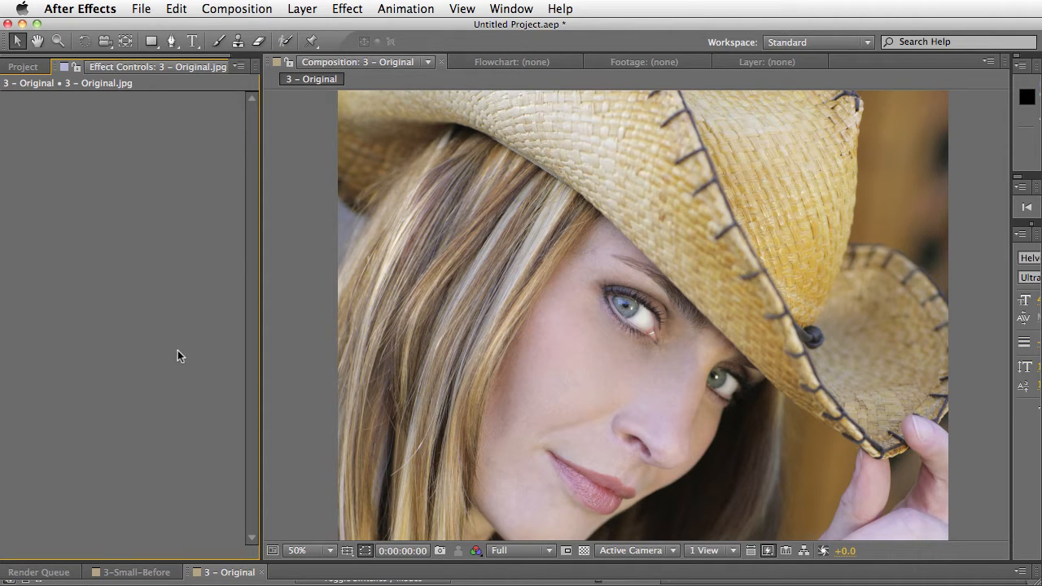
mouse_move(160, 360)
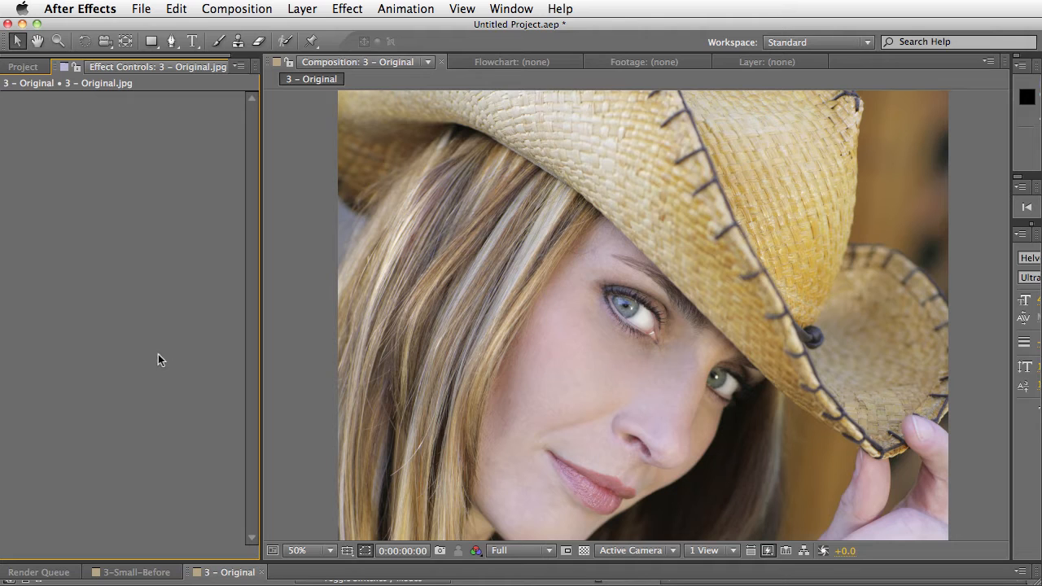
mouse_move(166, 316)
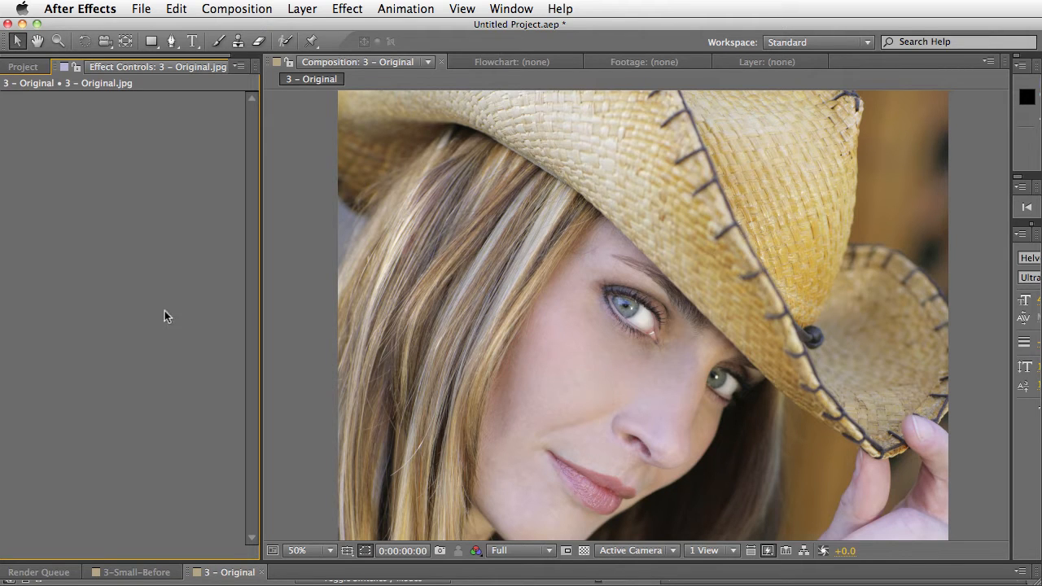
mouse_move(186, 338)
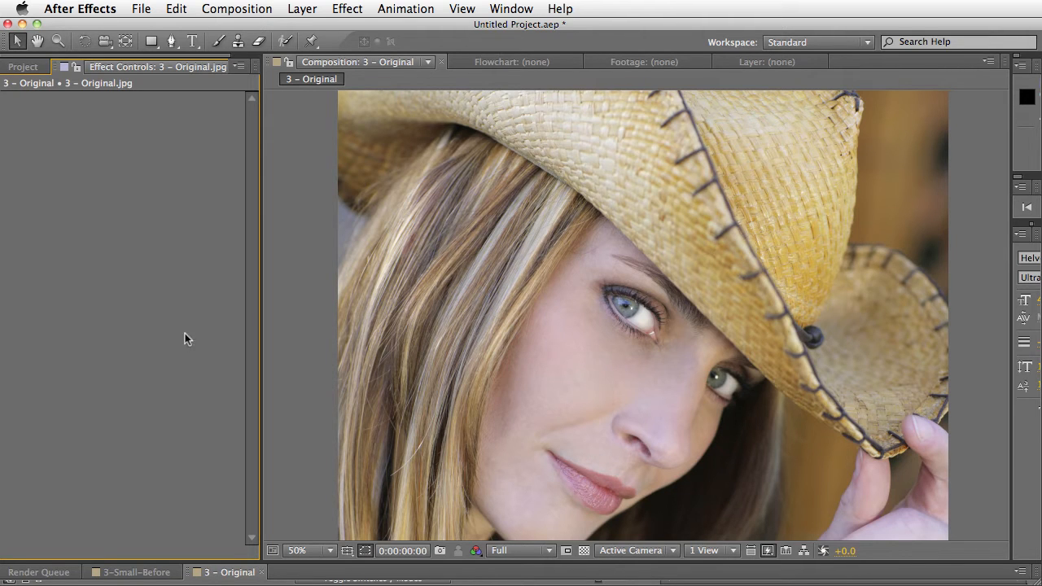
mouse_move(220, 356)
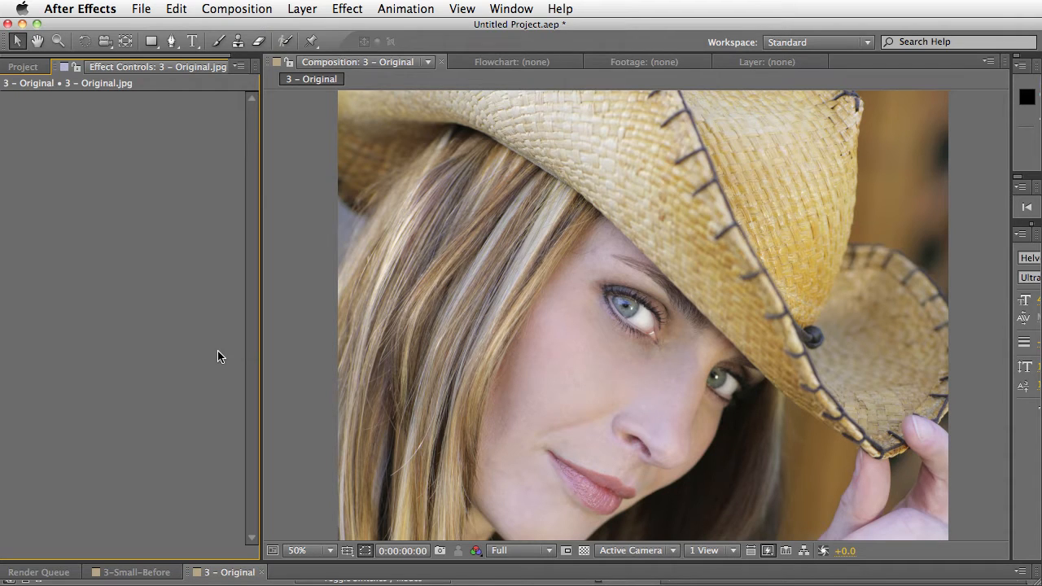
mouse_move(581, 239)
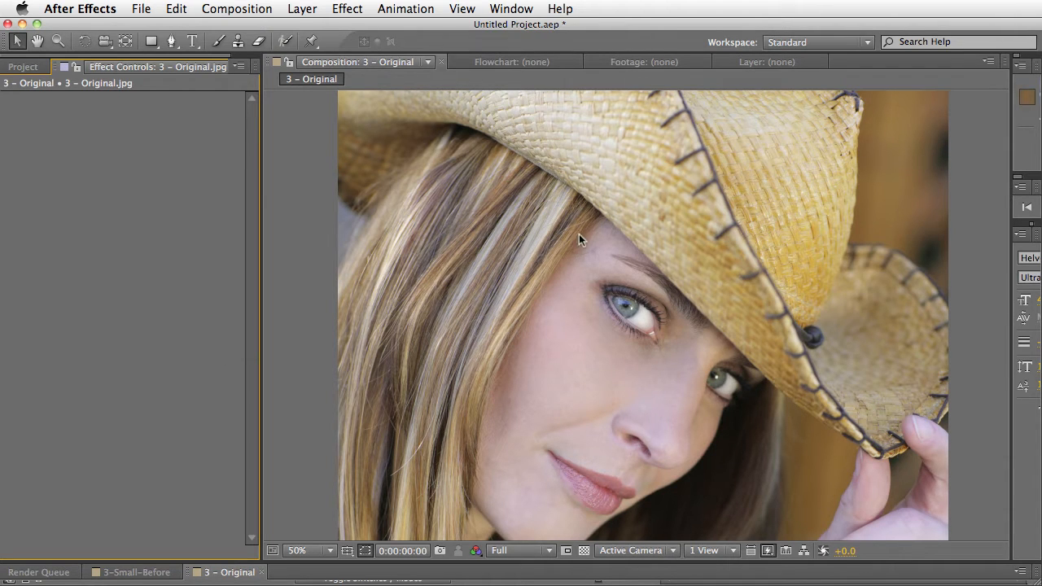
mouse_move(544, 210)
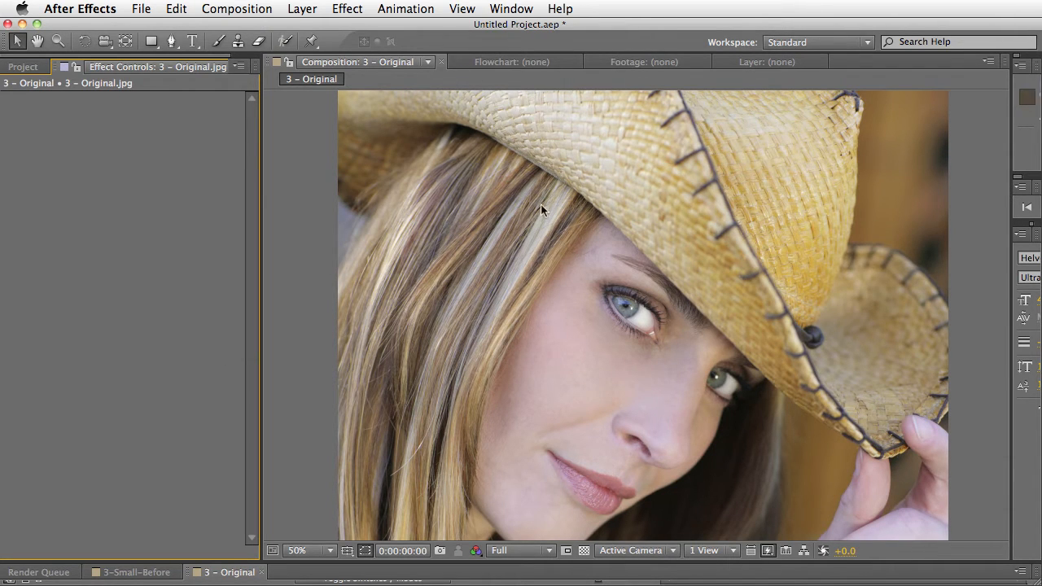
mouse_move(571, 290)
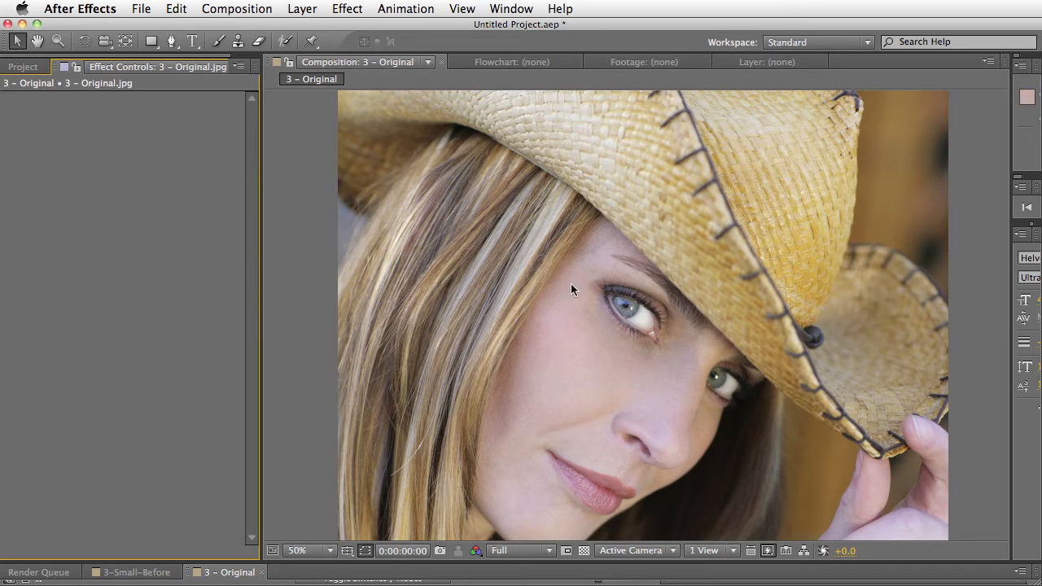
mouse_move(544, 251)
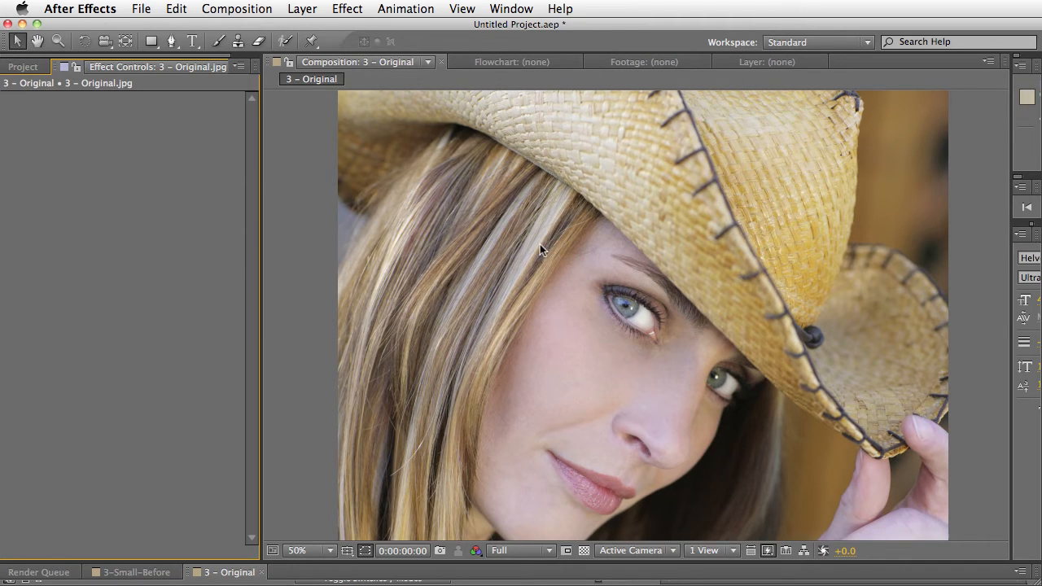
mouse_move(573, 356)
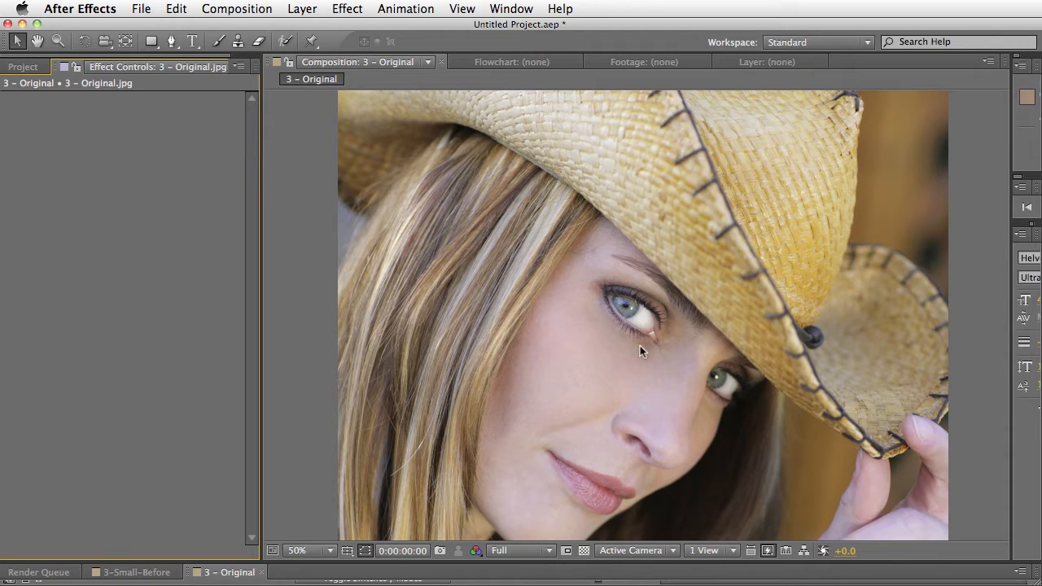
mouse_move(567, 440)
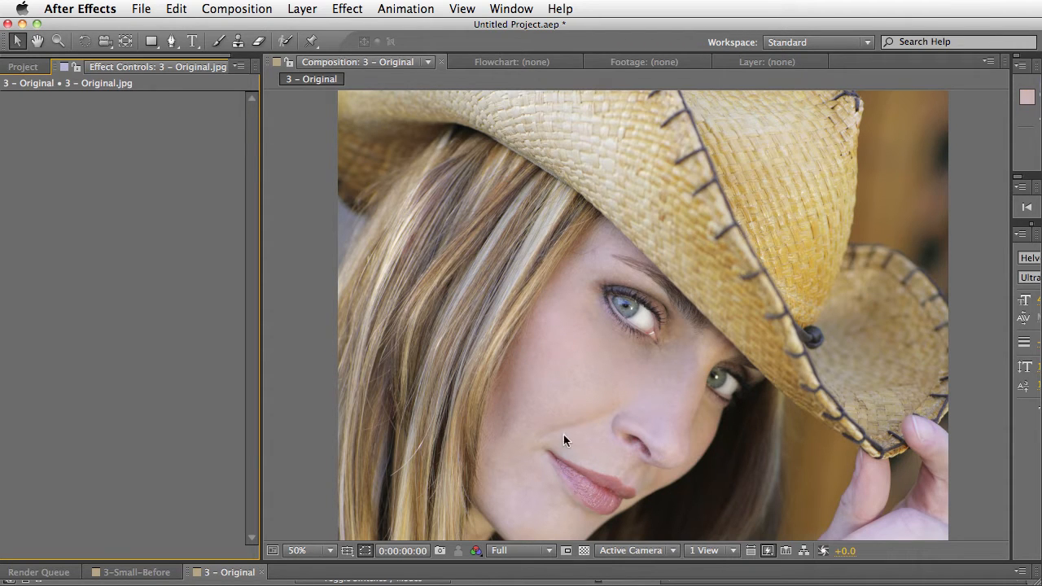
mouse_move(545, 362)
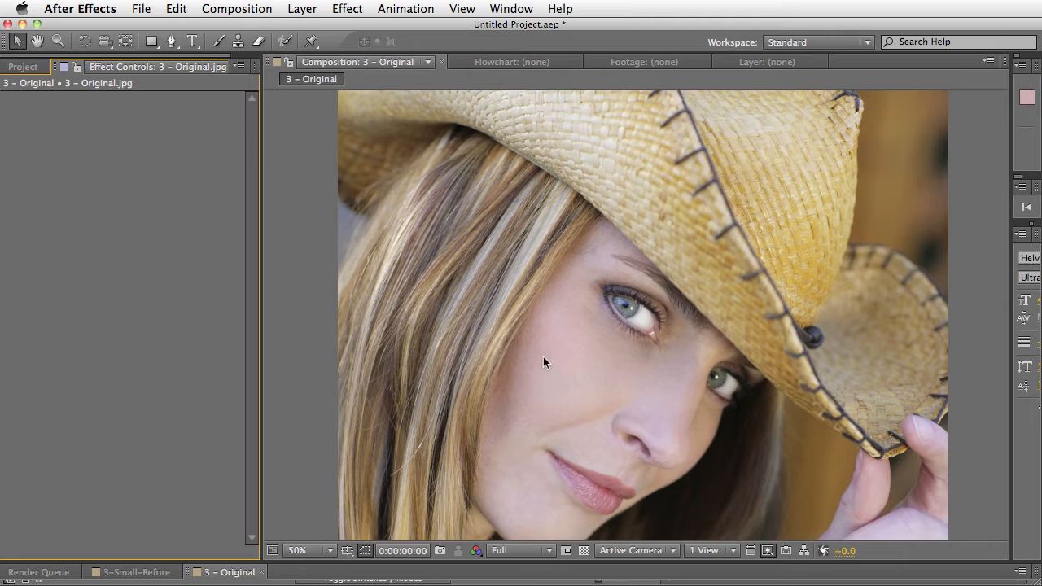
mouse_move(407, 15)
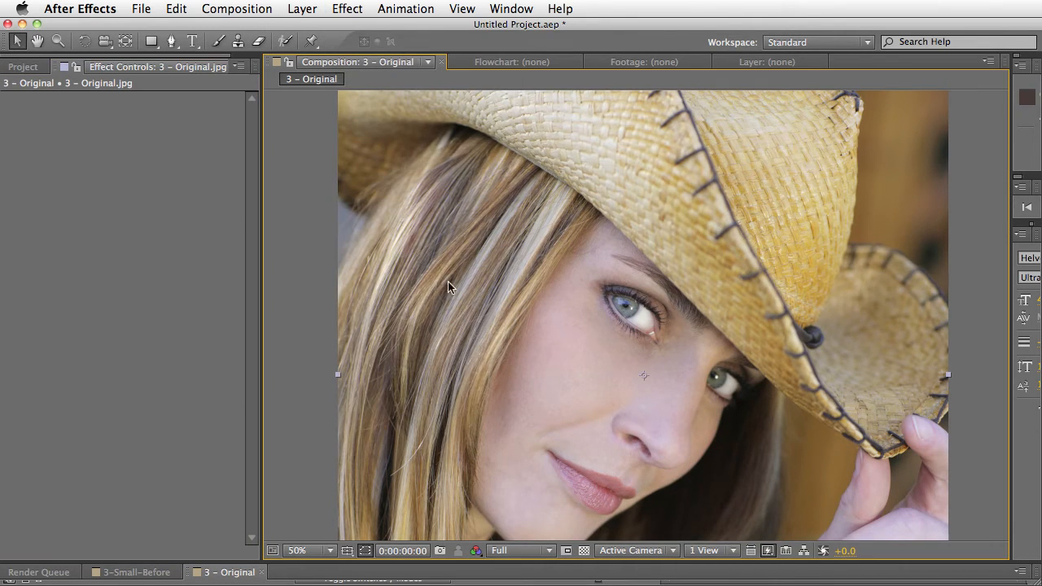
Apply Fixel EdgeHancer from the Effect menu's Fixel Algorithms group to the portrait layer
left_click(346, 9)
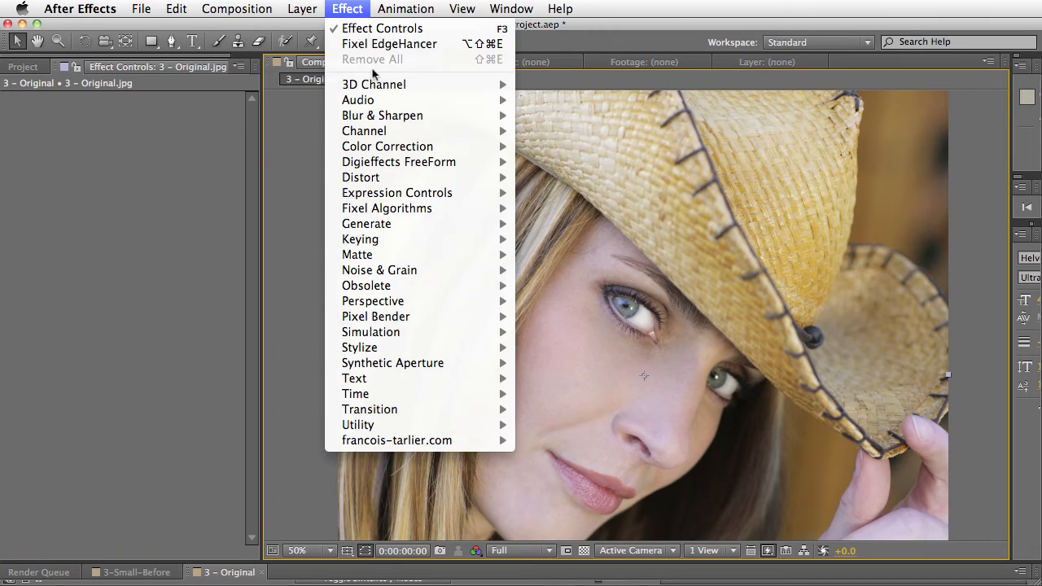
mouse_move(387, 208)
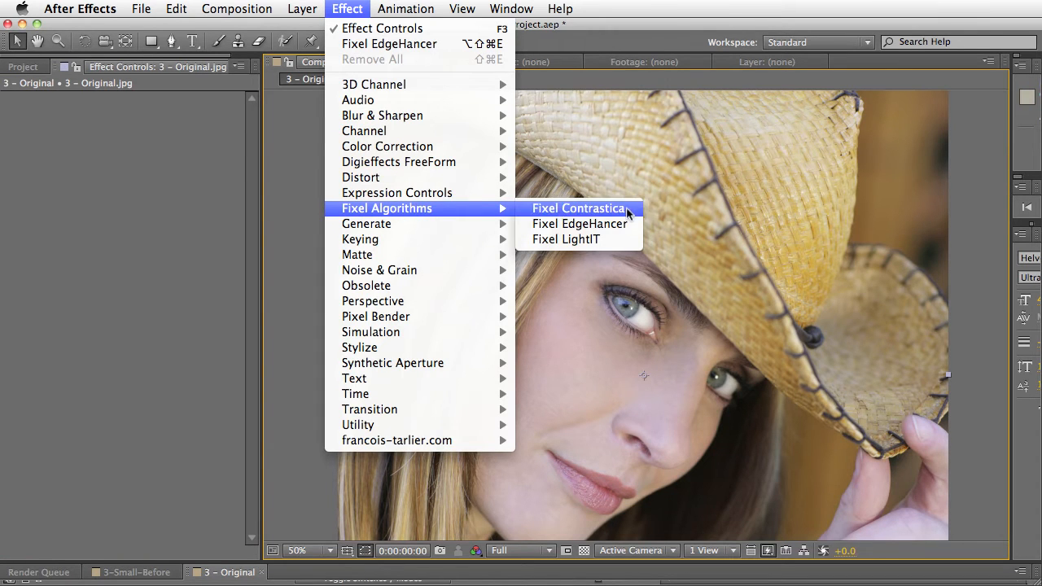
left_click(580, 225)
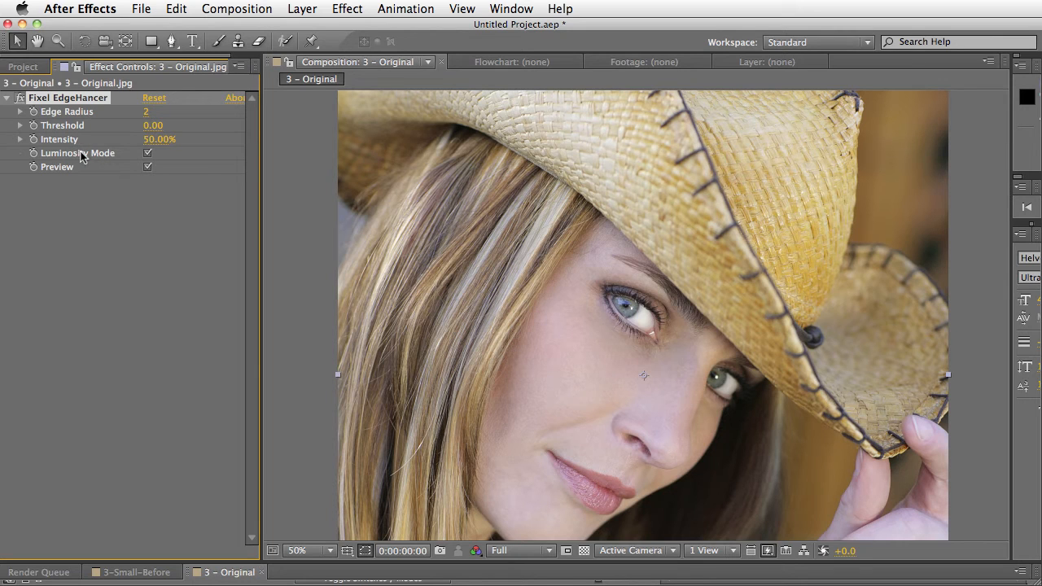
mouse_move(130, 138)
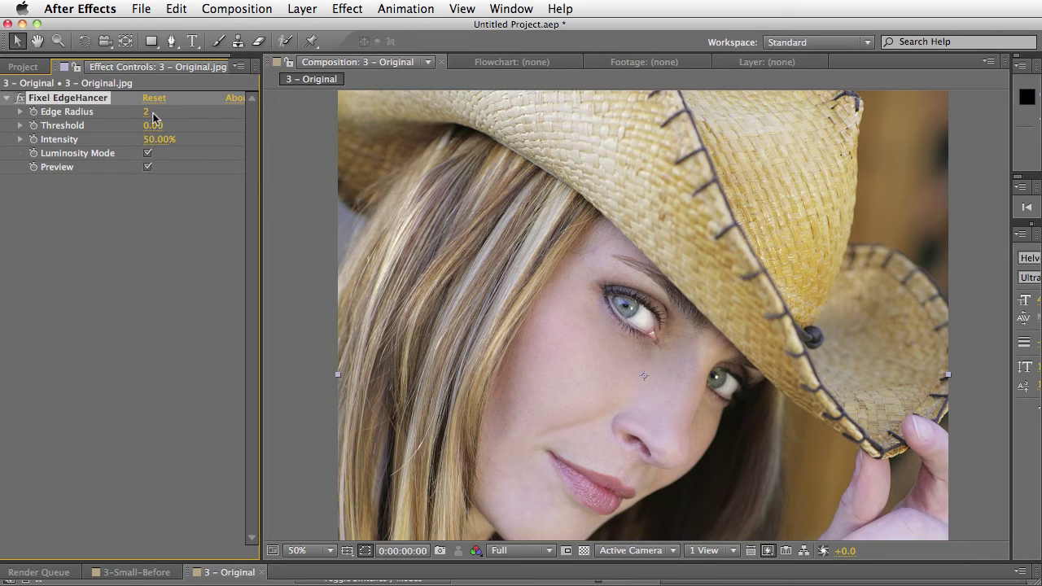
mouse_move(146, 124)
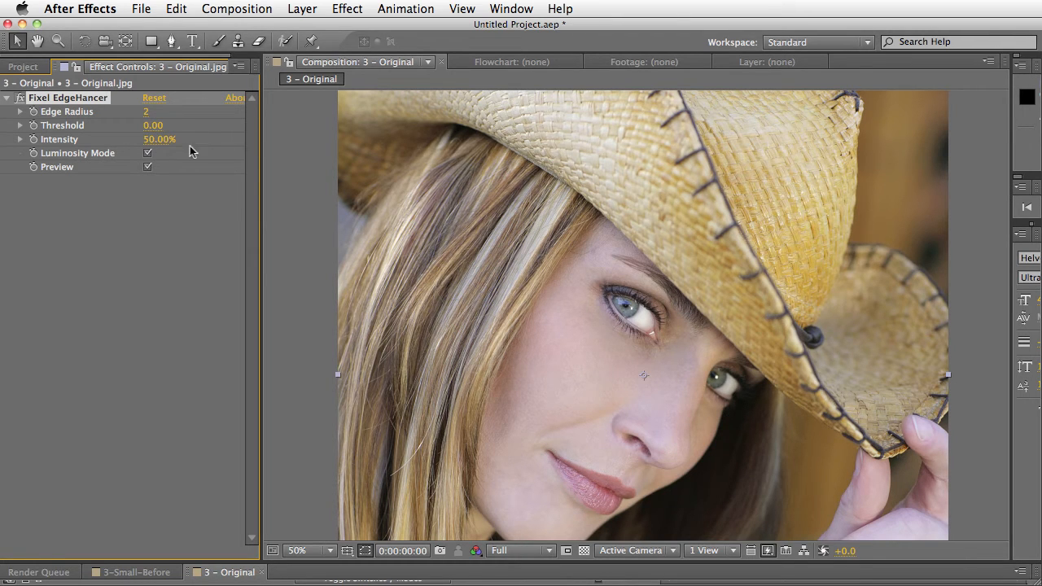
mouse_move(159, 153)
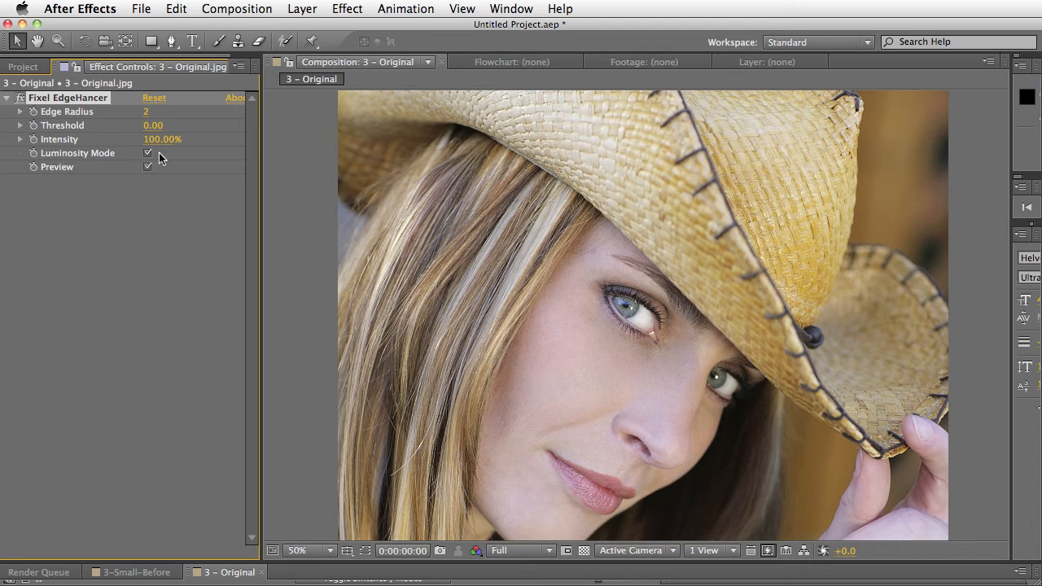
left_click(148, 153)
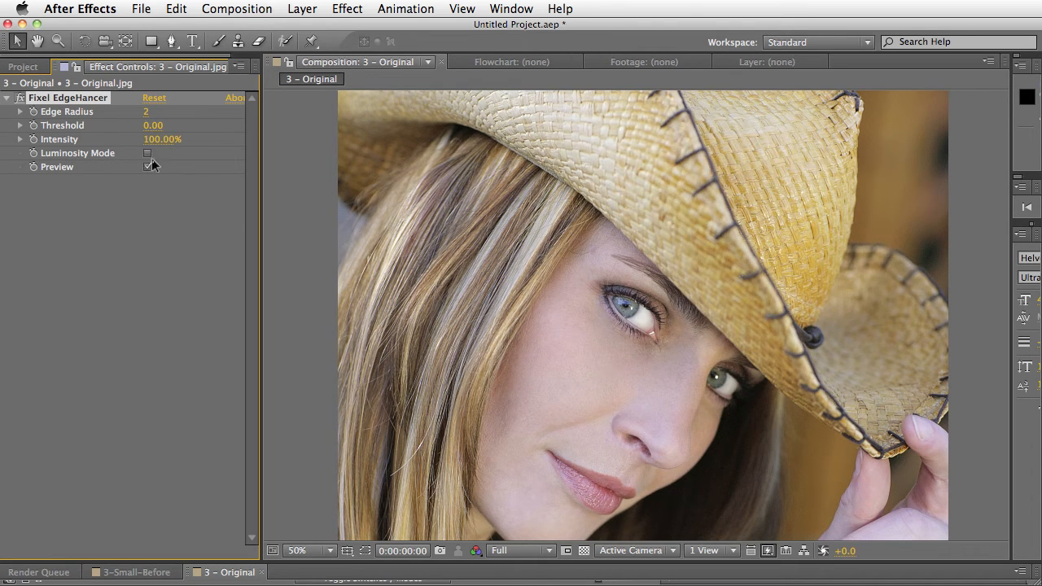
left_click(146, 153)
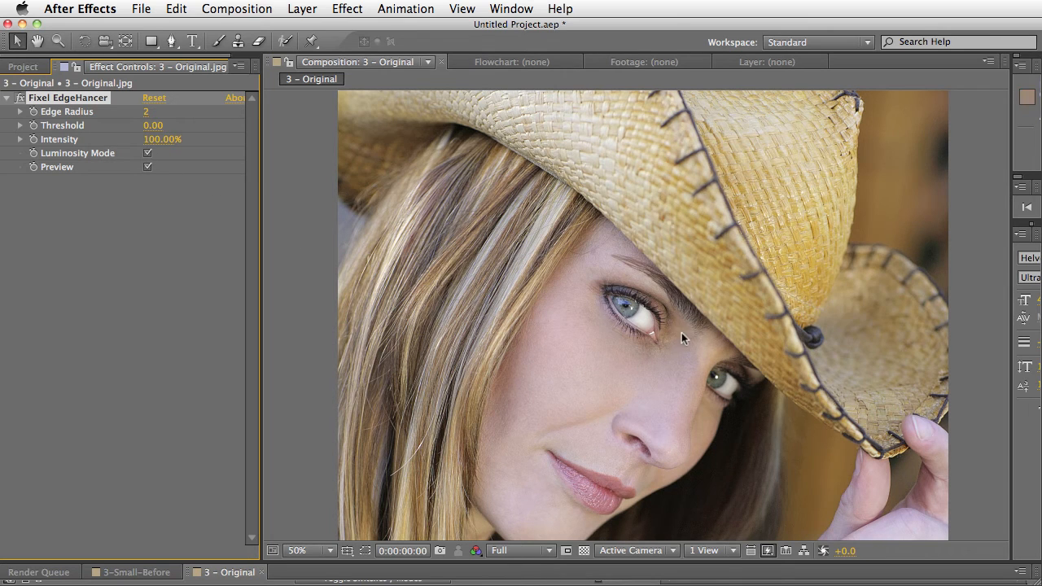
left_click(146, 153)
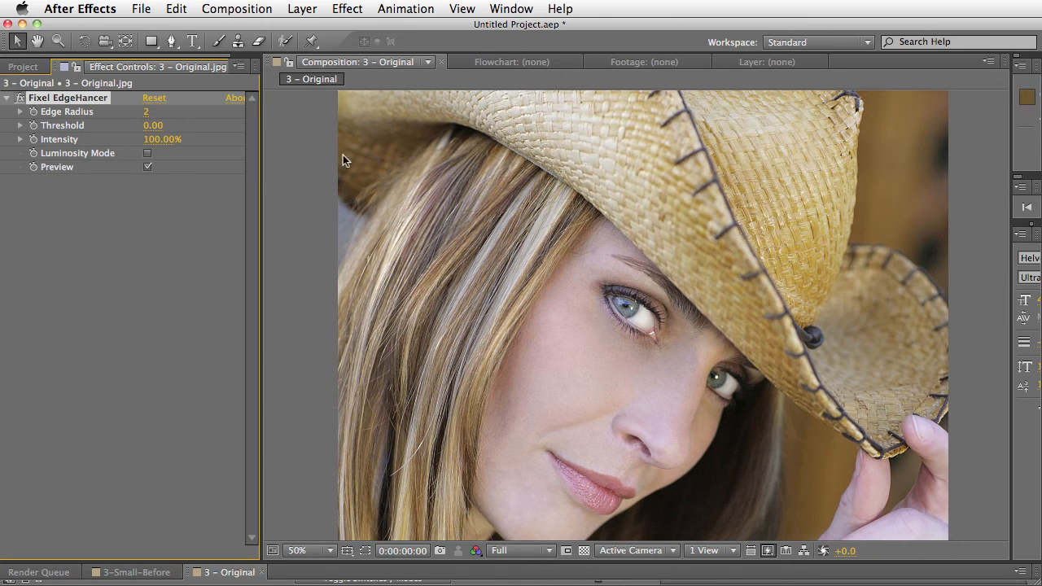
left_click(147, 153)
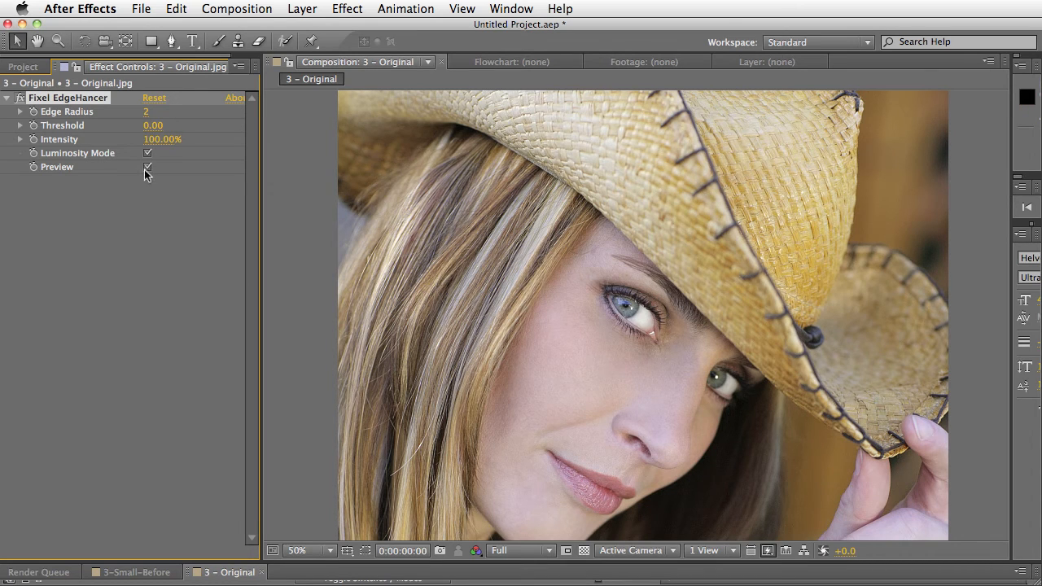
mouse_move(104, 120)
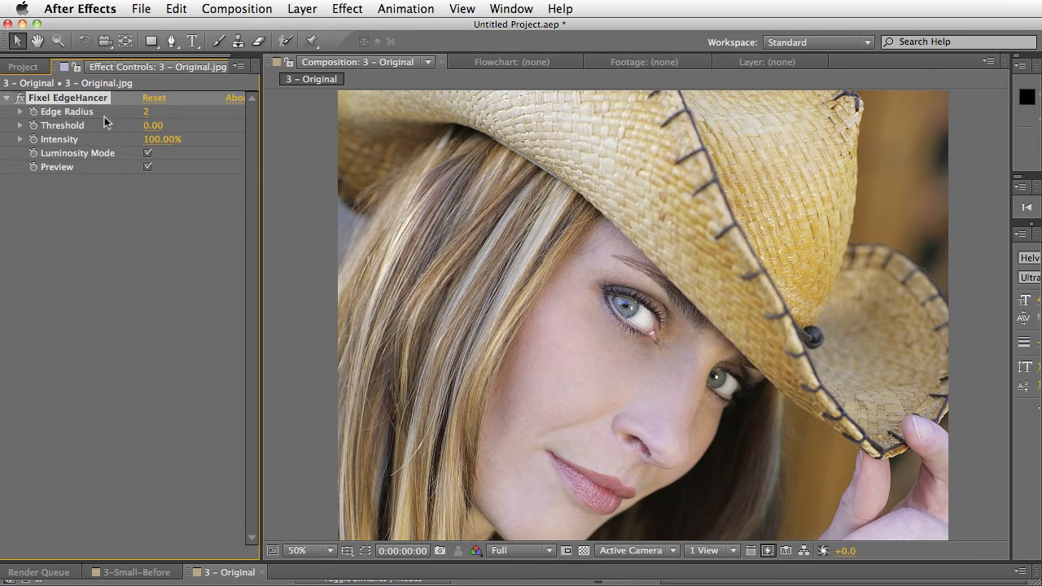
left_click(147, 166)
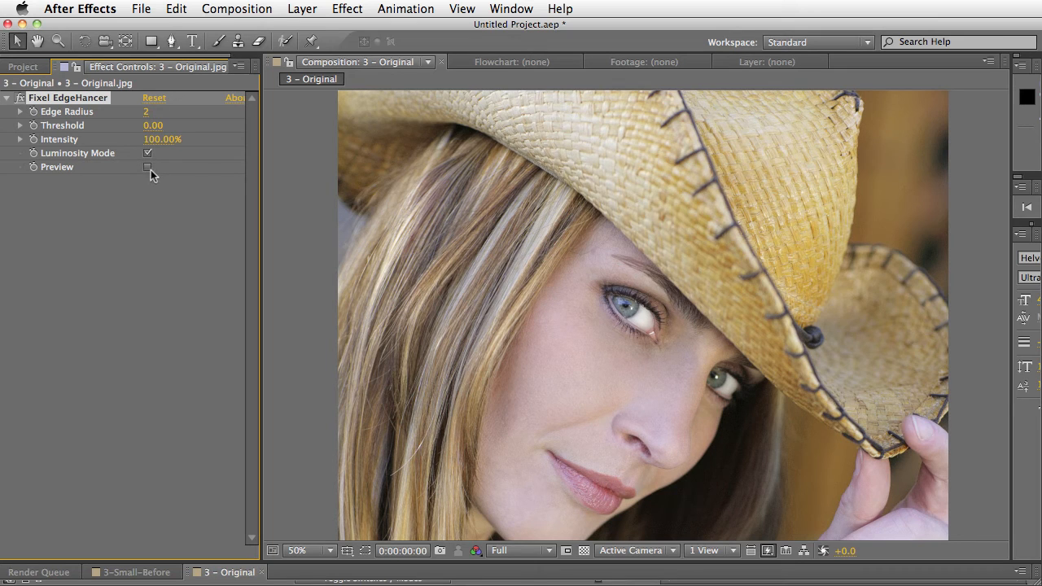
left_click(146, 166)
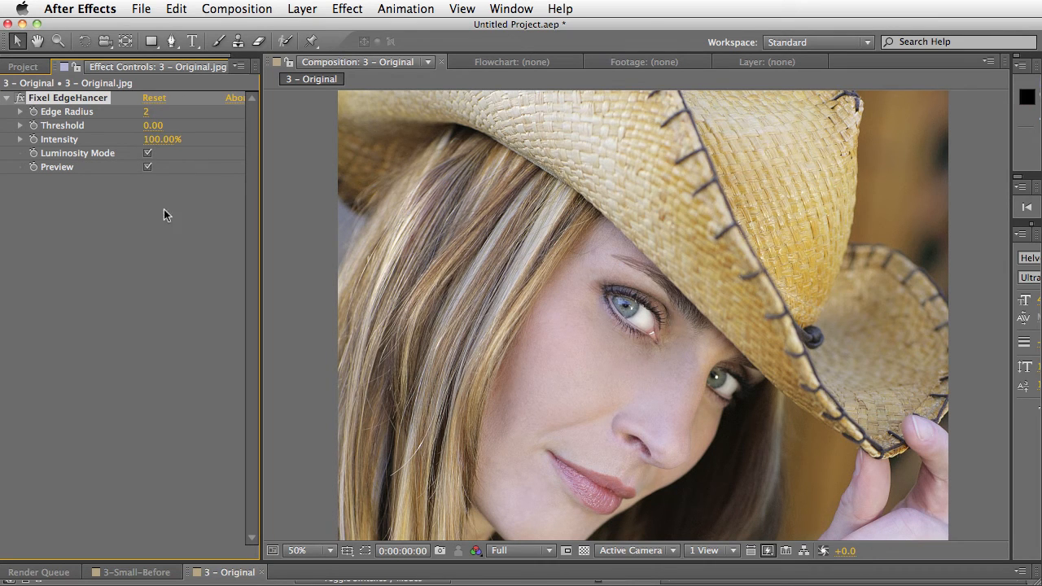
left_click(147, 166)
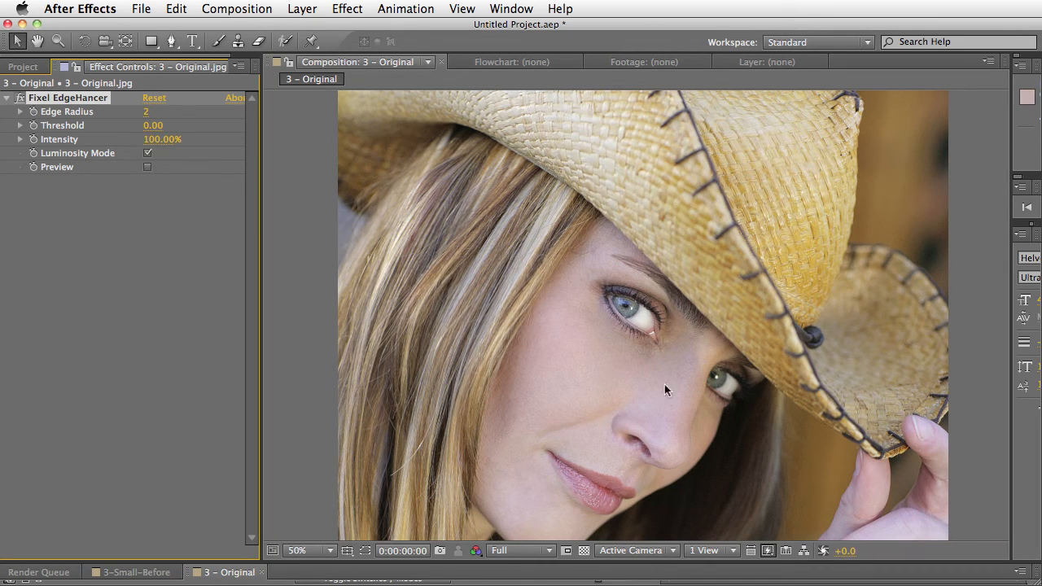
left_click(146, 153)
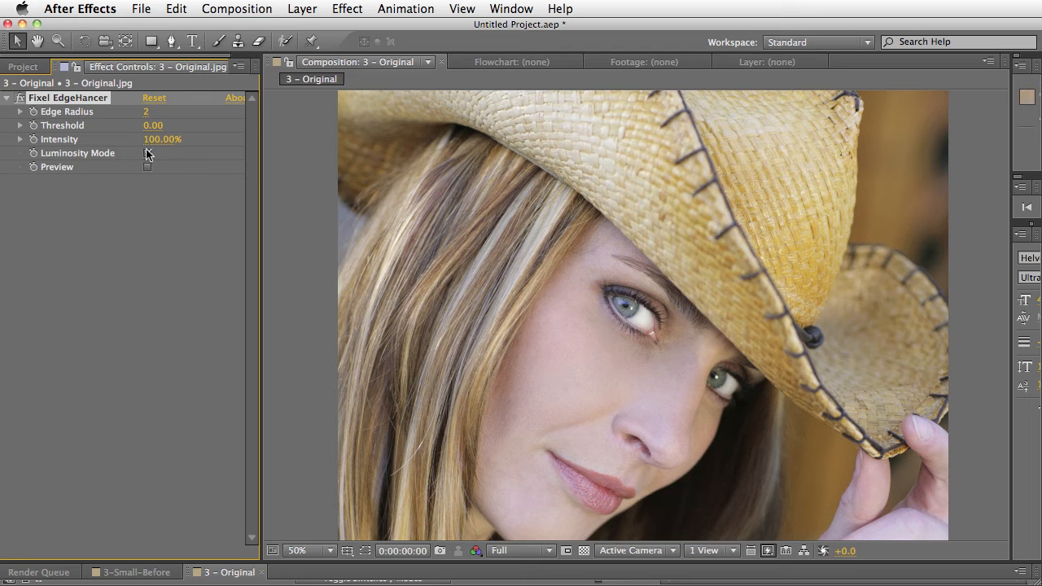
left_click(146, 153)
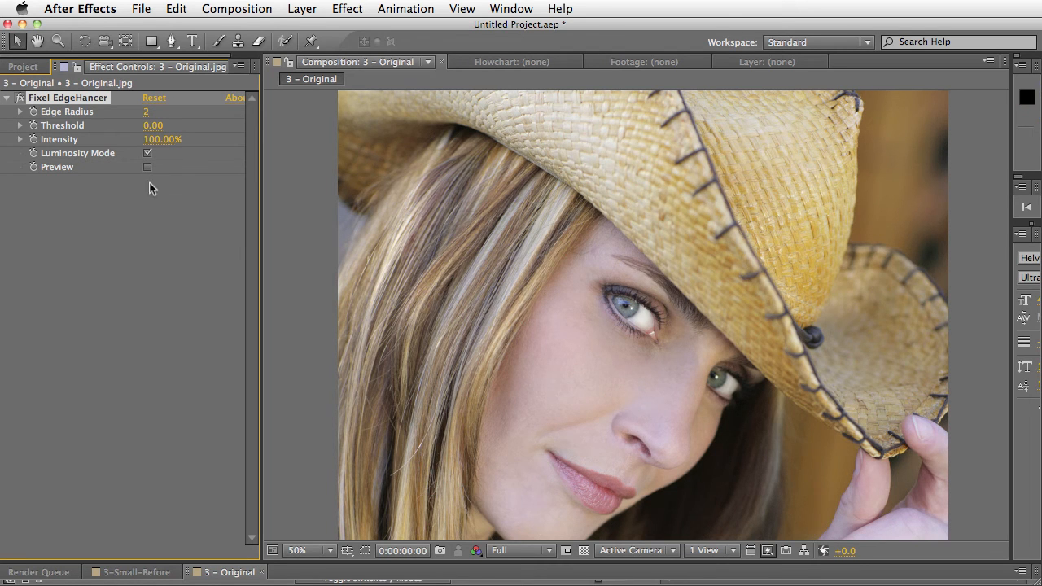
left_click(147, 167)
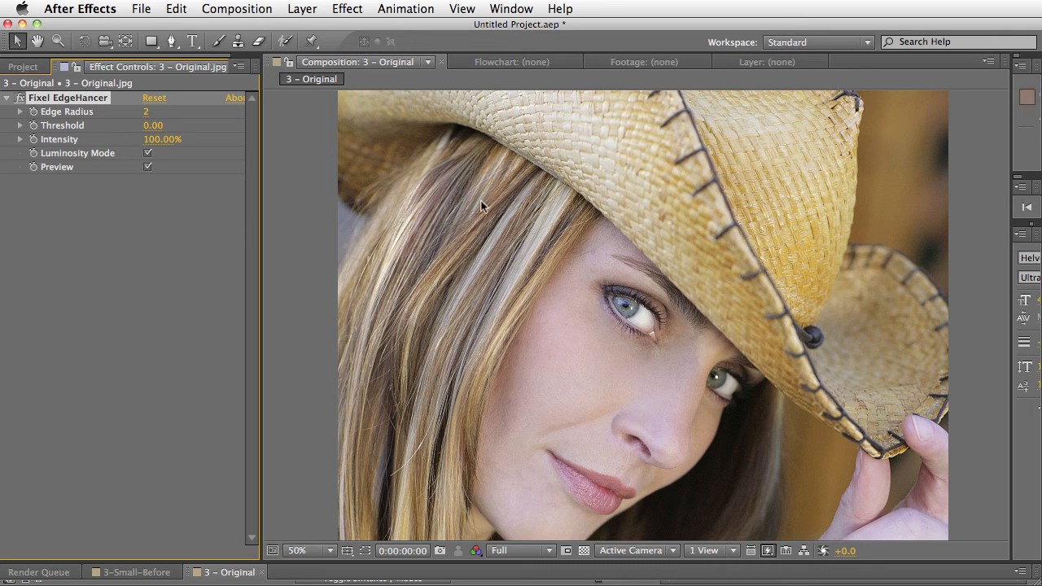
mouse_move(458, 367)
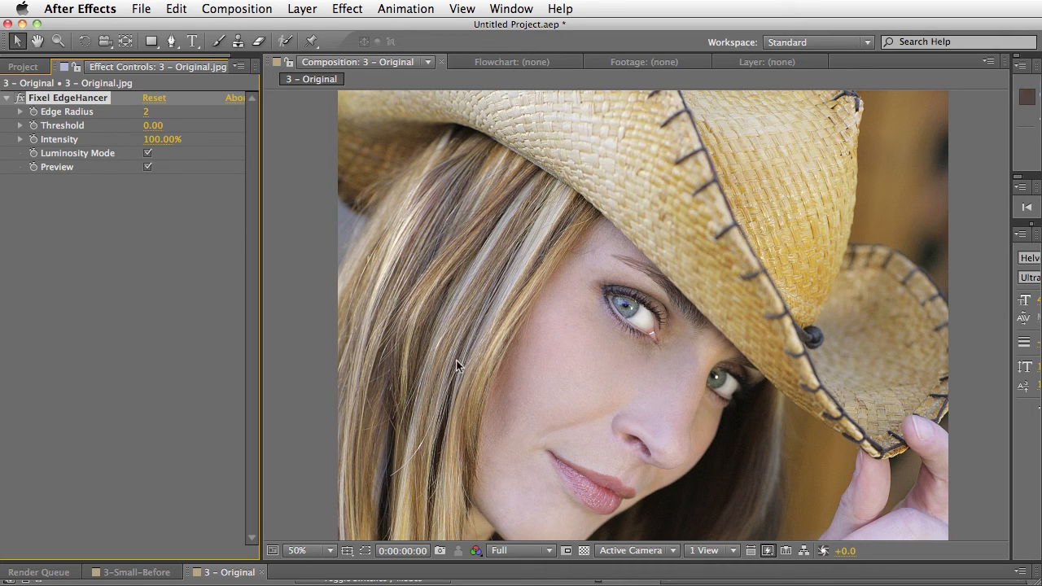
mouse_move(547, 415)
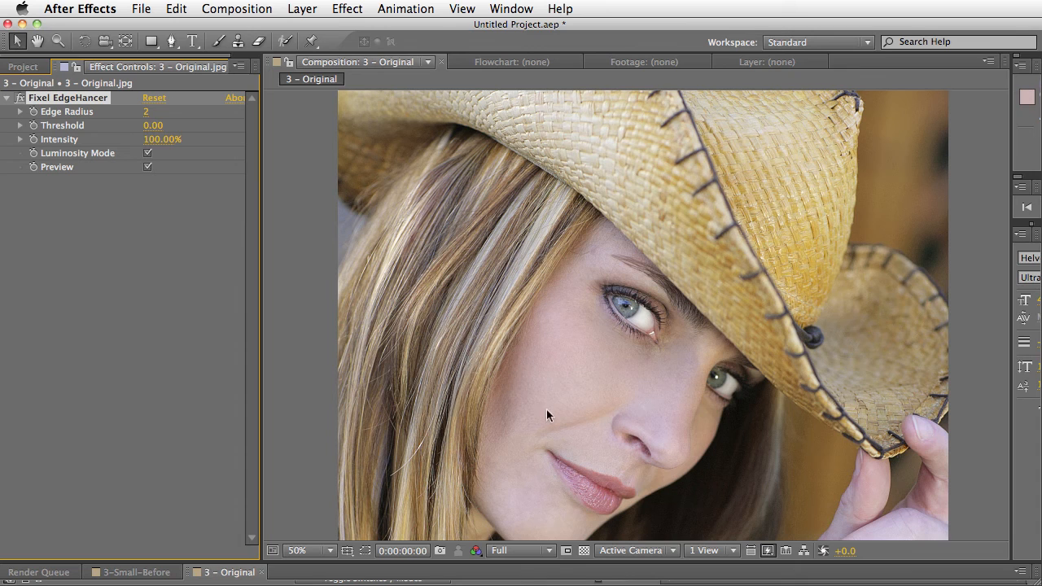
mouse_move(578, 397)
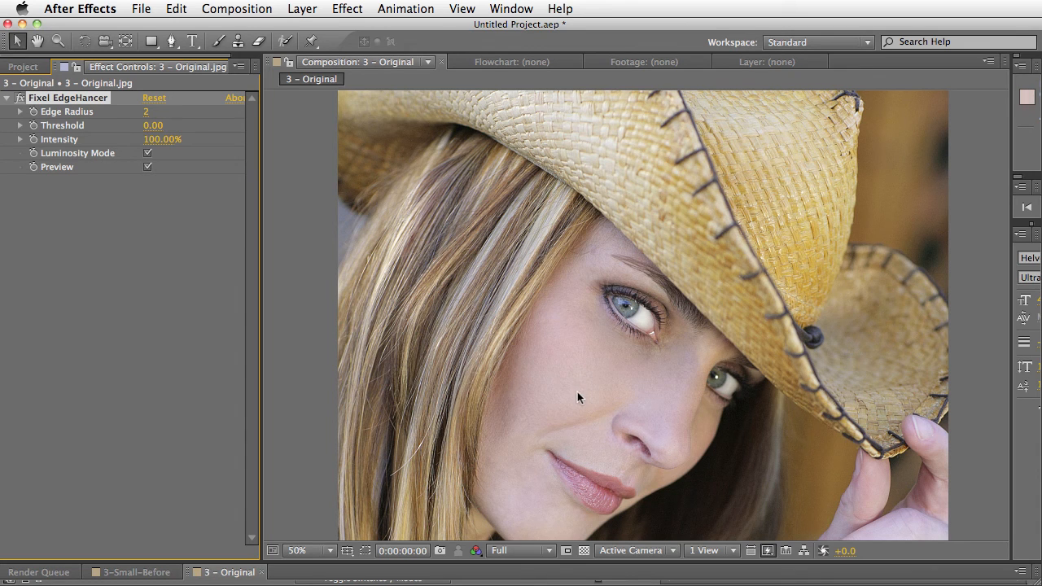
mouse_move(556, 405)
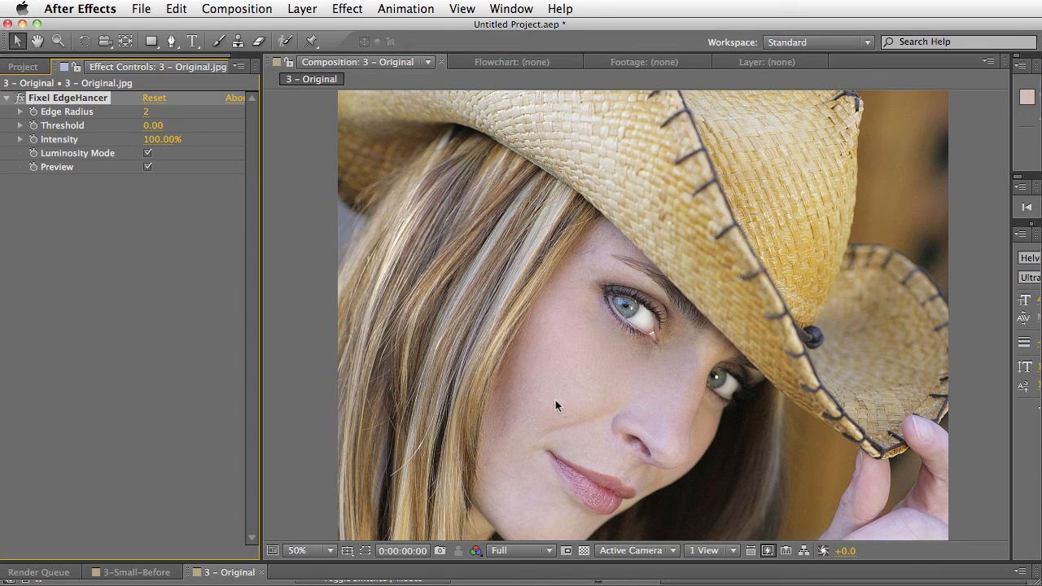
mouse_move(524, 328)
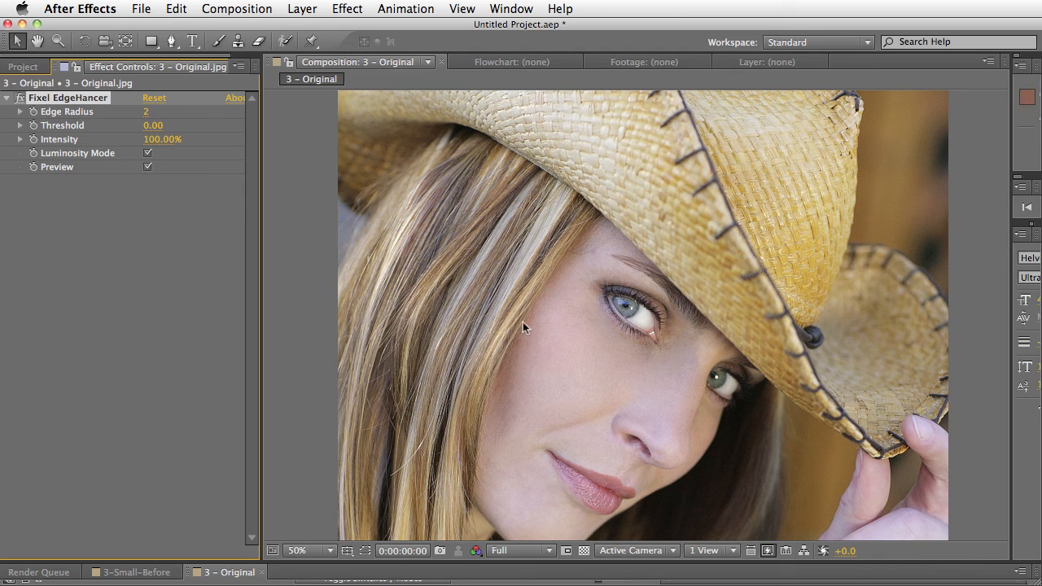
mouse_move(550, 365)
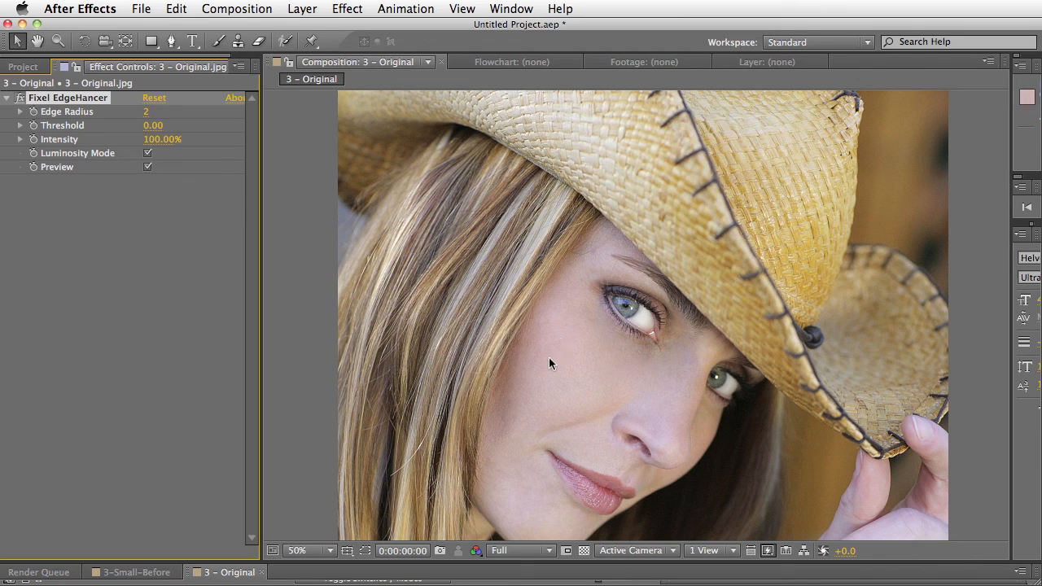
mouse_move(560, 372)
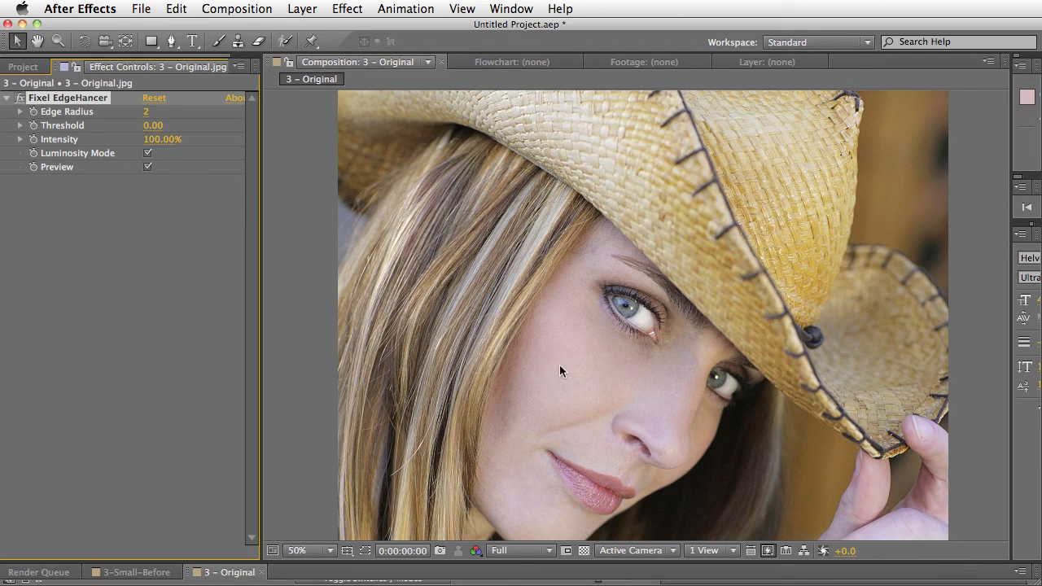
mouse_move(521, 326)
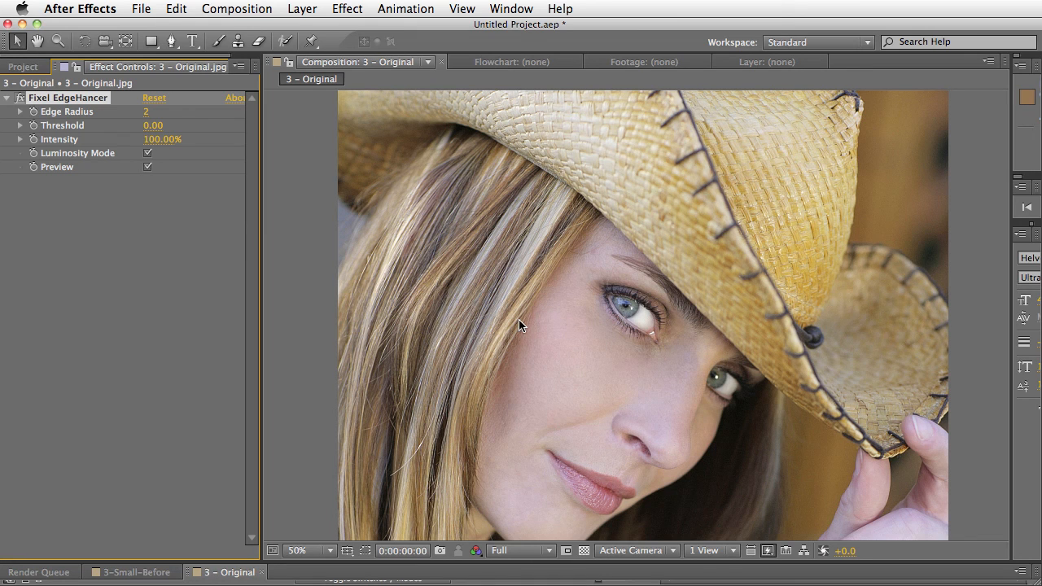